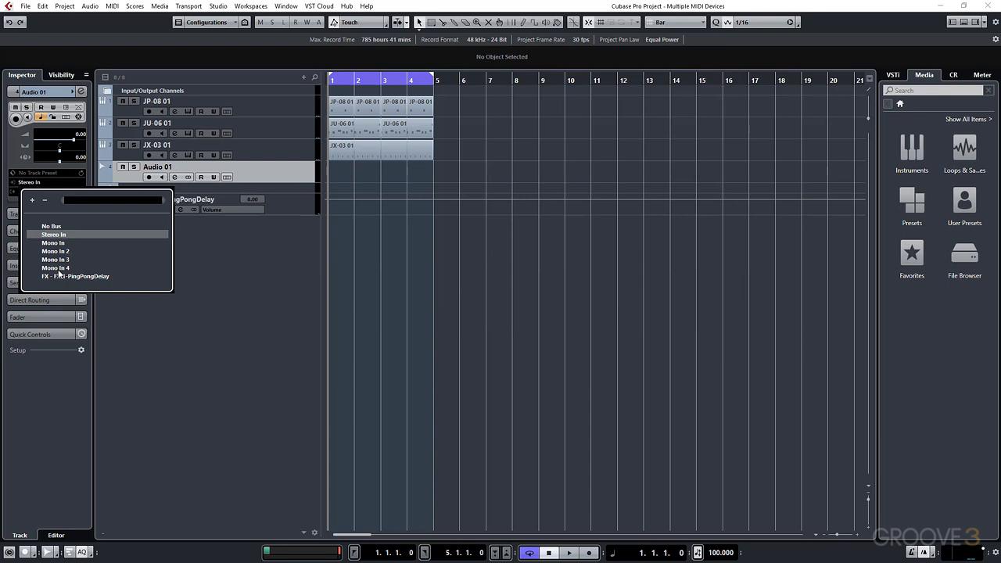
- Route the Audio 01 track's input to Mono In 4 from the Inspector
click(56, 268)
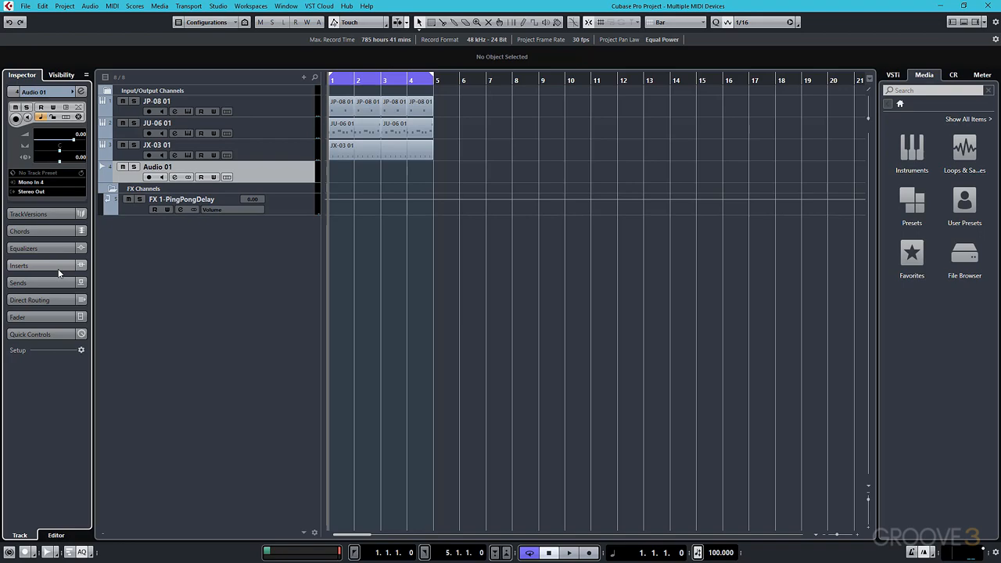
click(150, 177)
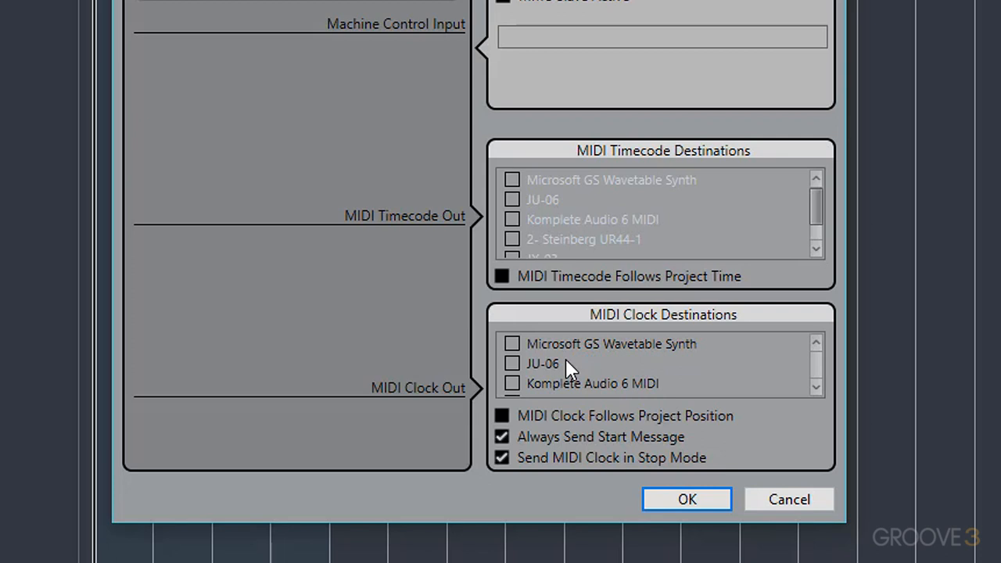
- Tick 2- Steinberg UR44-1 in the MIDI Clock Destinations list
scroll(down, 3)
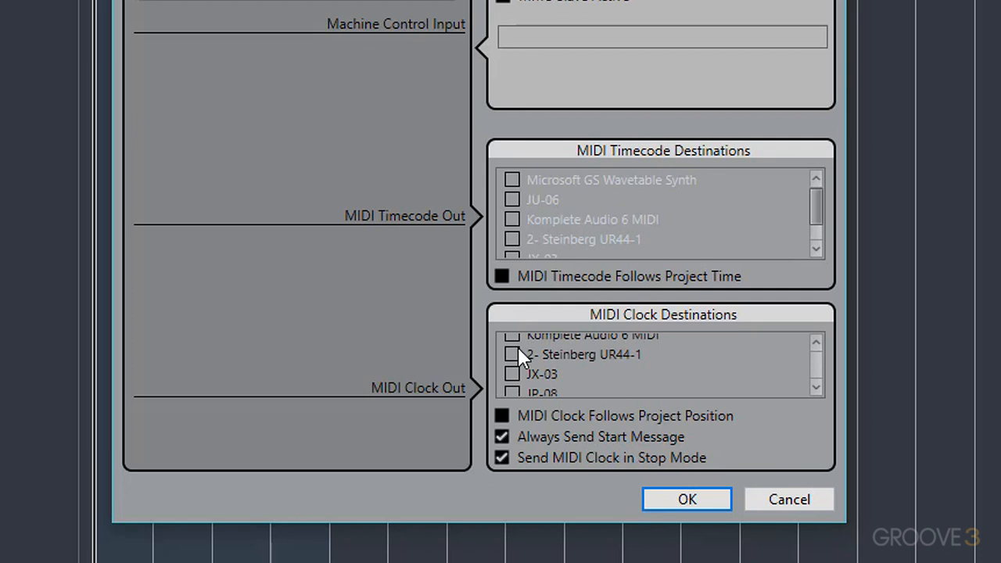
click(513, 355)
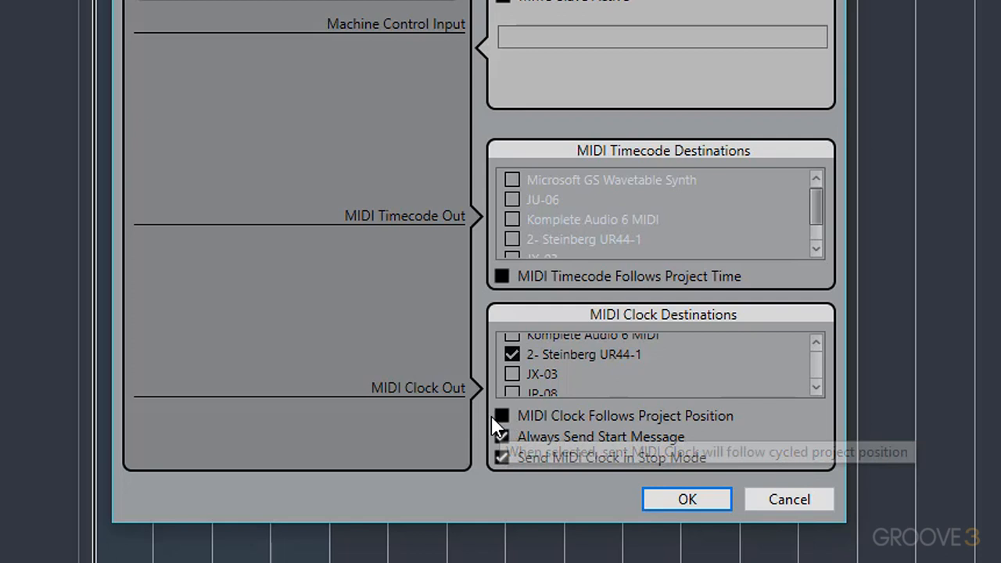
mouse_move(503, 416)
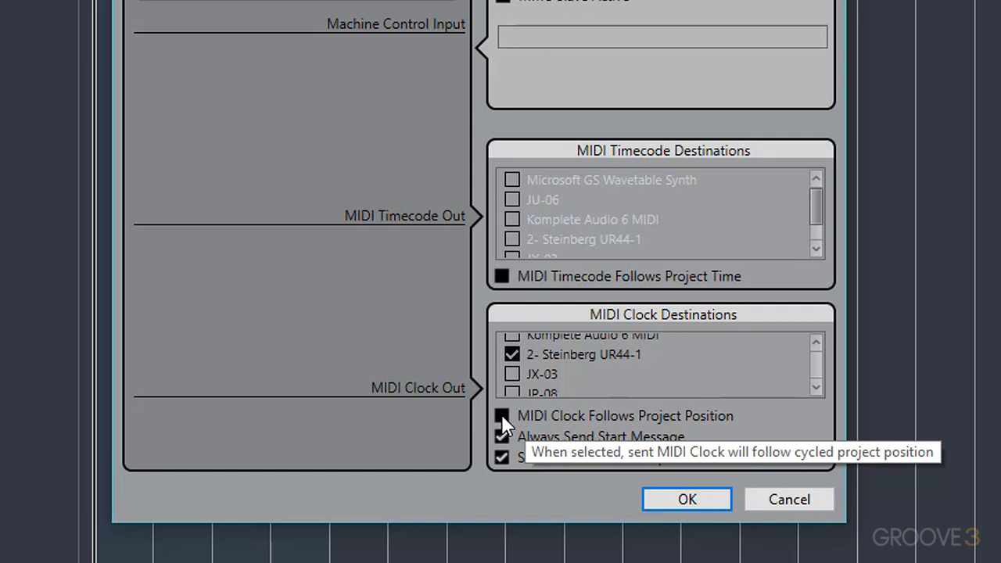
mouse_move(501, 442)
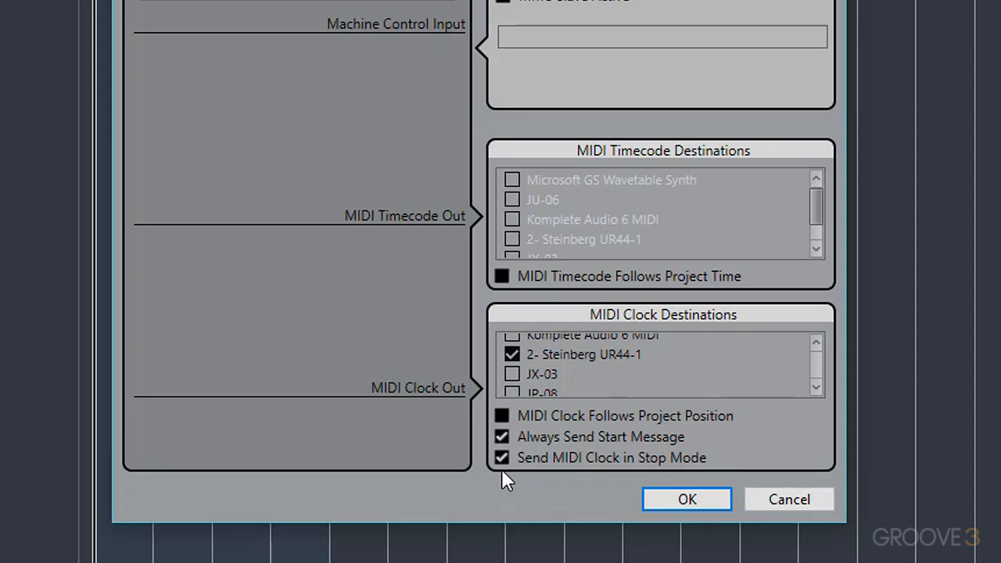
- Confirm the Project Synchronization Setup with OK, keeping the UR44-1 clock destination
click(686, 499)
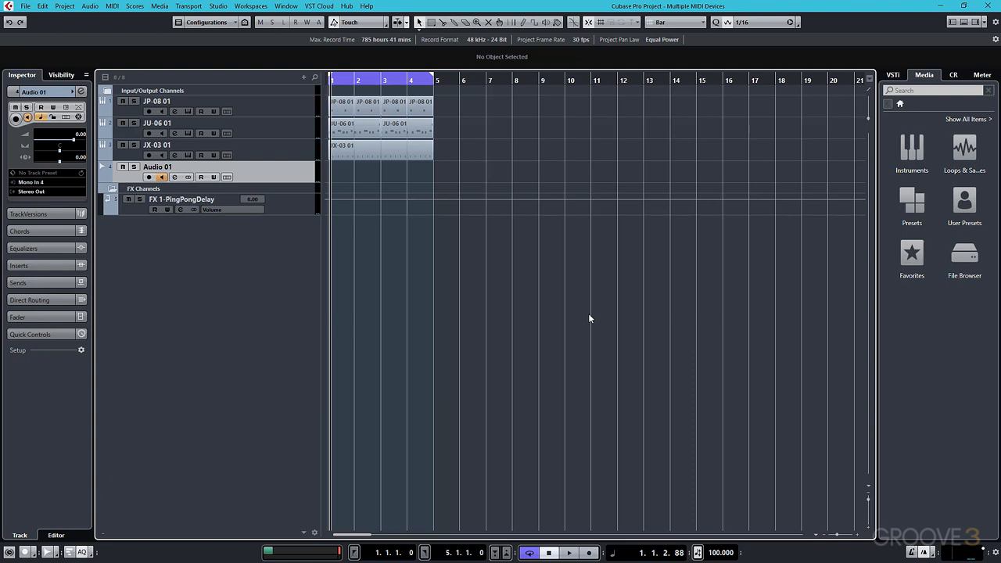